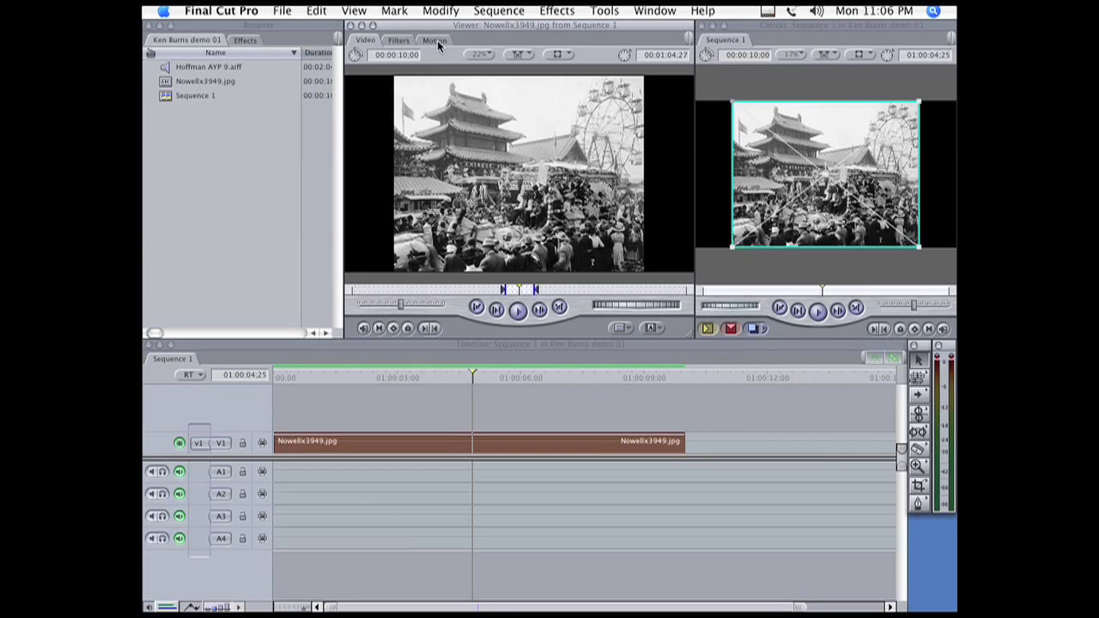
# Step: Show the photo clip's Motion tab with its scale (70), rotation and centre values
pyautogui.click(433, 41)
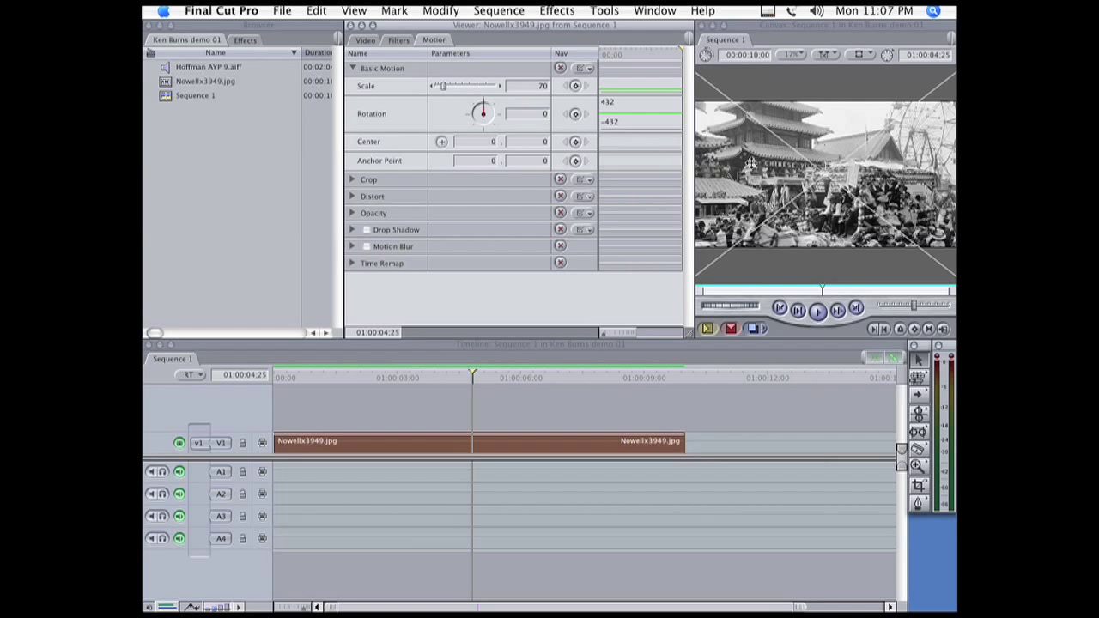
pyautogui.moveTo(869, 75)
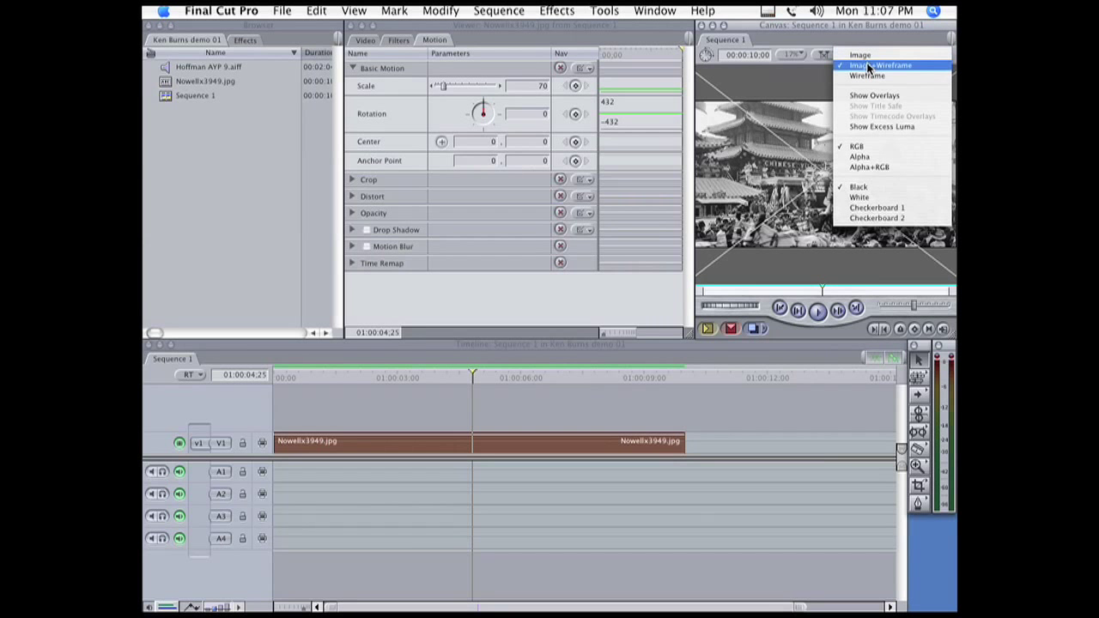
# Step: Switch the Canvas view to Image+Wireframe for the zoom keyframing
pyautogui.click(860, 54)
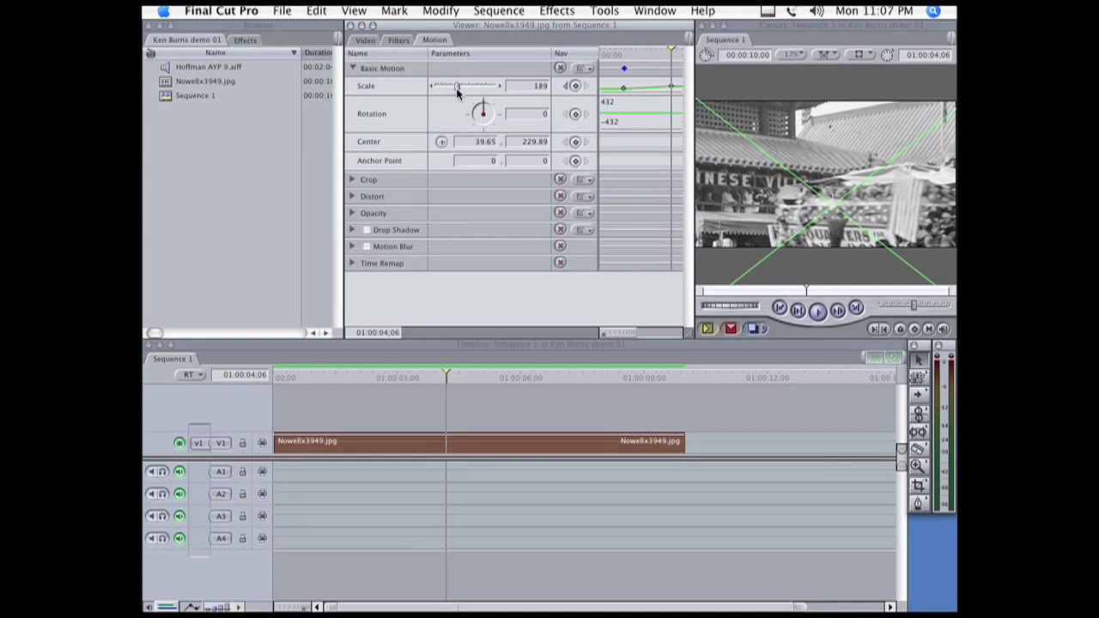
# Step: Set a second Scale keyframe of 213 at 5:11 so the zoom continues
pyautogui.moveTo(458, 85); pyautogui.dragTo(468, 85)
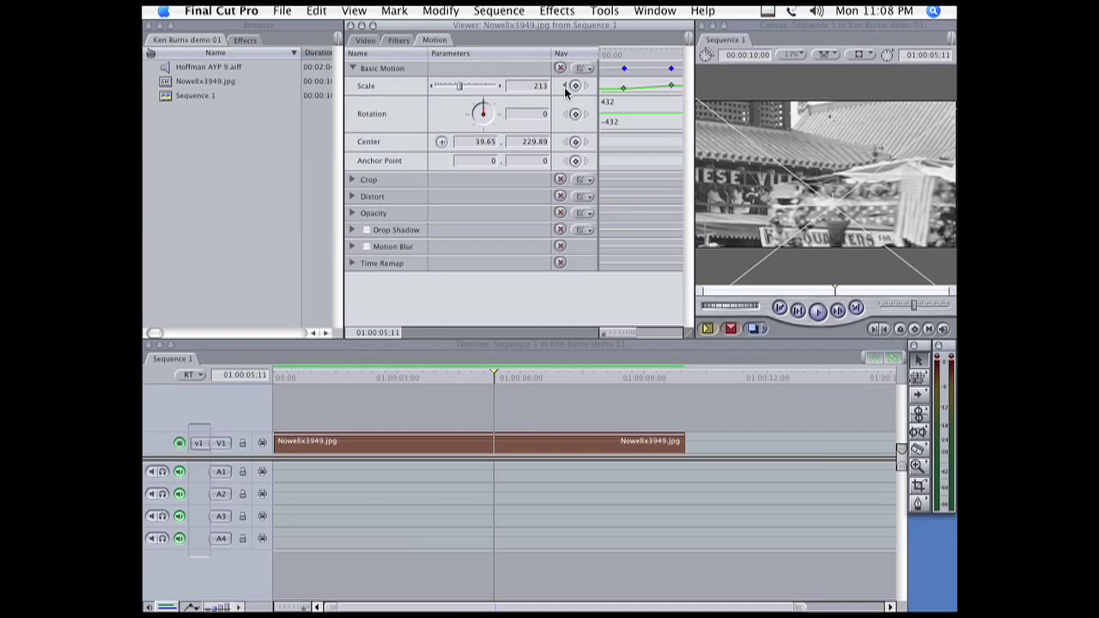
pyautogui.moveTo(494, 372); pyautogui.dragTo(446, 373)
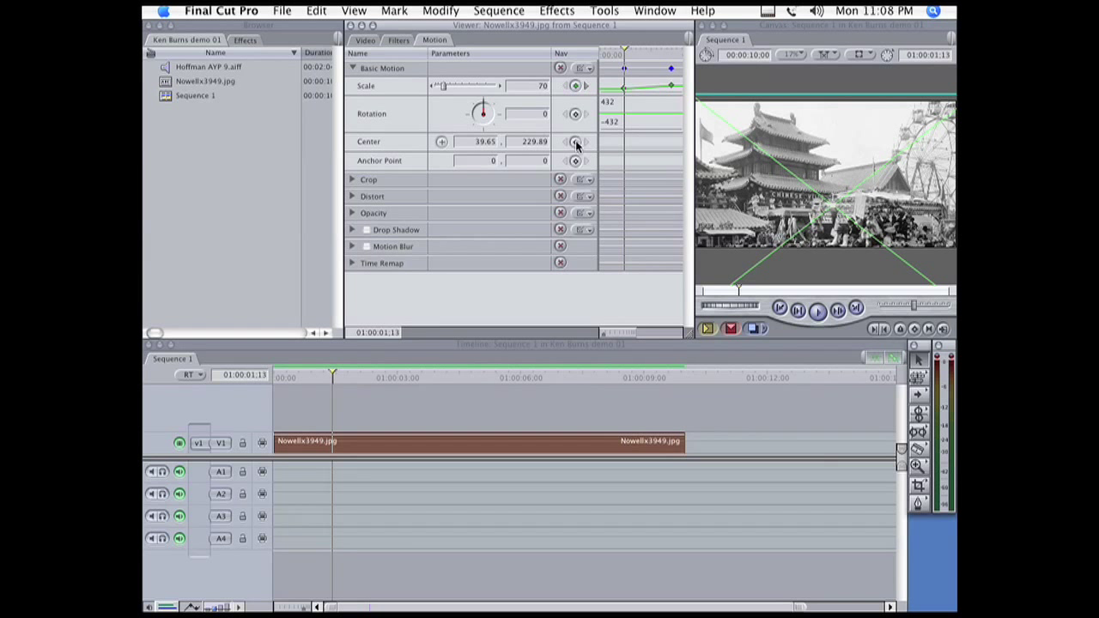
pyautogui.moveTo(576, 141)
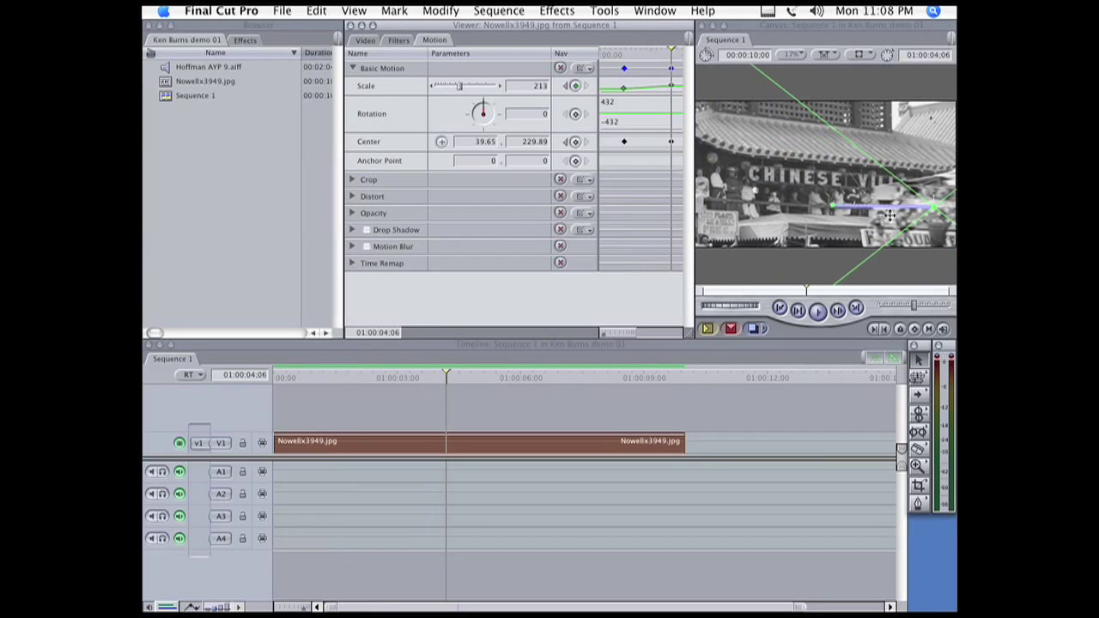
# Step: Drag the photo in the Canvas at 4:06 to pan onto the sign
pyautogui.moveTo(890, 215); pyautogui.dragTo(815, 229)
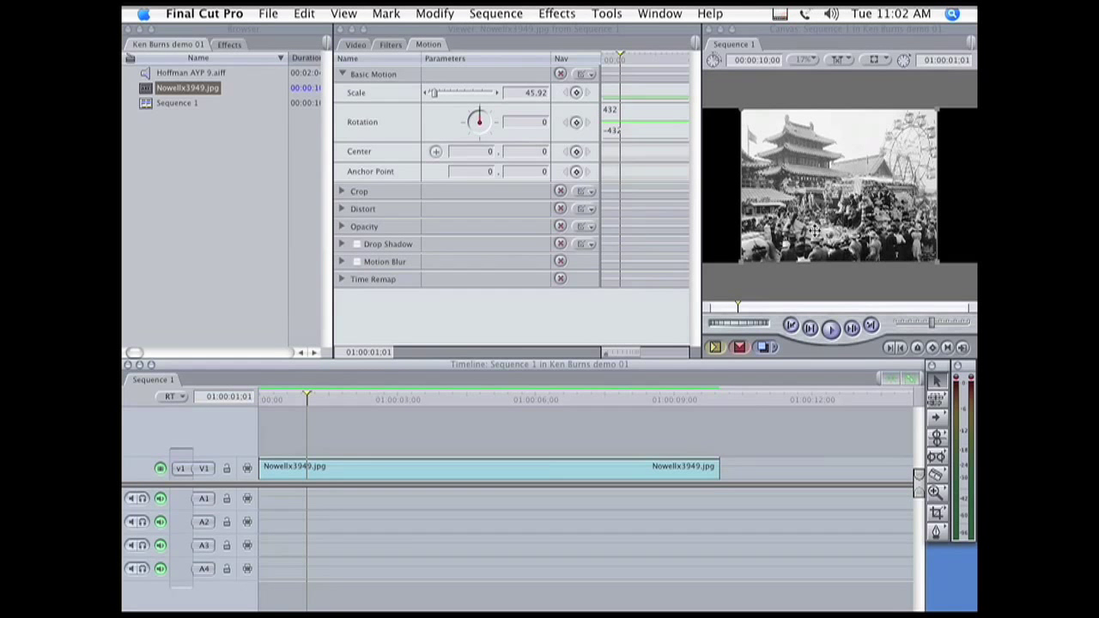
pyautogui.moveTo(767, 203)
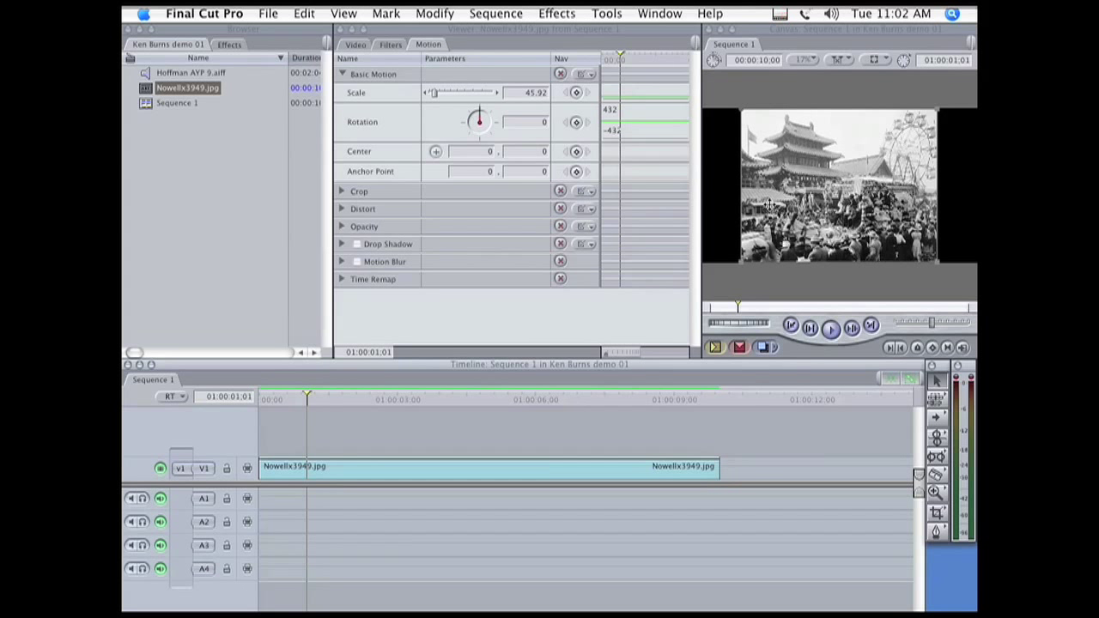
pyautogui.moveTo(754, 184)
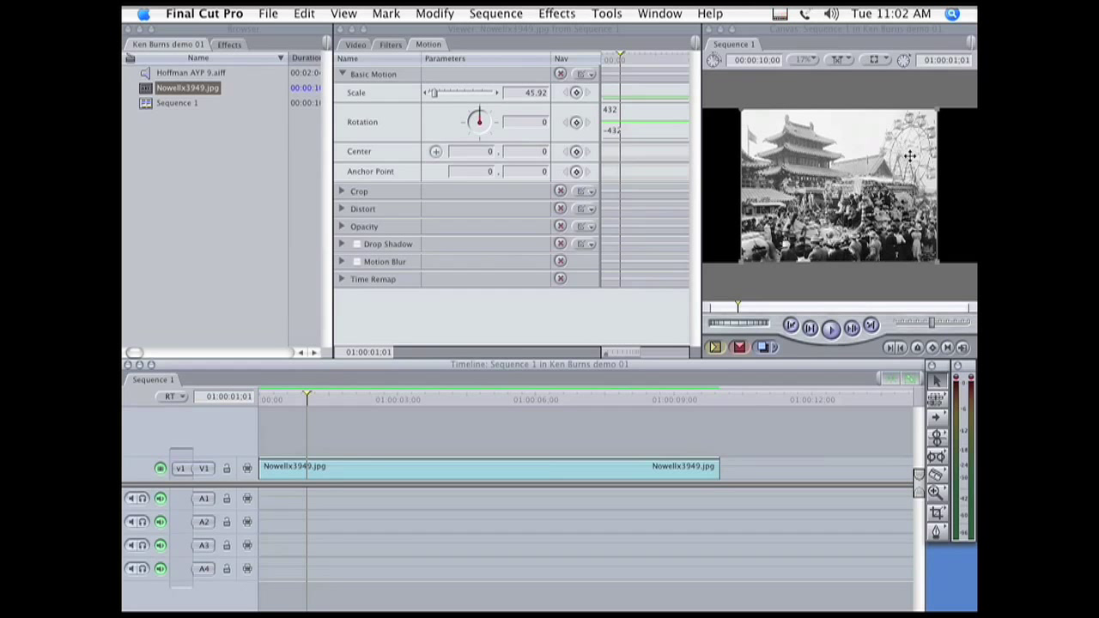
pyautogui.moveTo(810, 166)
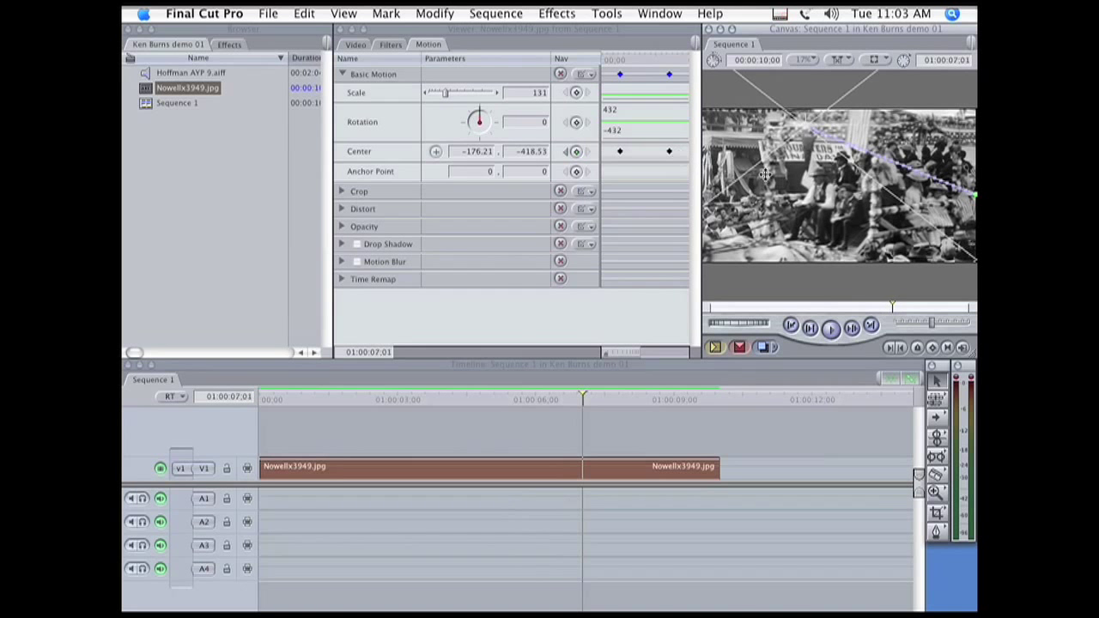
pyautogui.moveTo(802, 209)
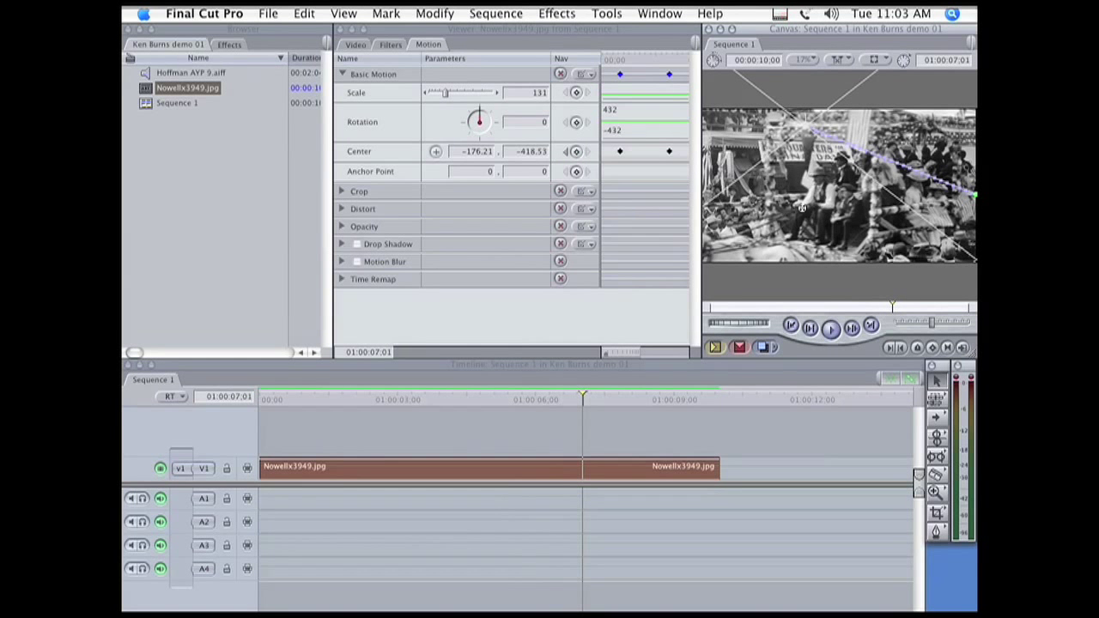
# Step: Reposition the photo at 7:01 so the 131 zoom pans toward the crowd
pyautogui.moveTo(801, 208); pyautogui.dragTo(829, 197)
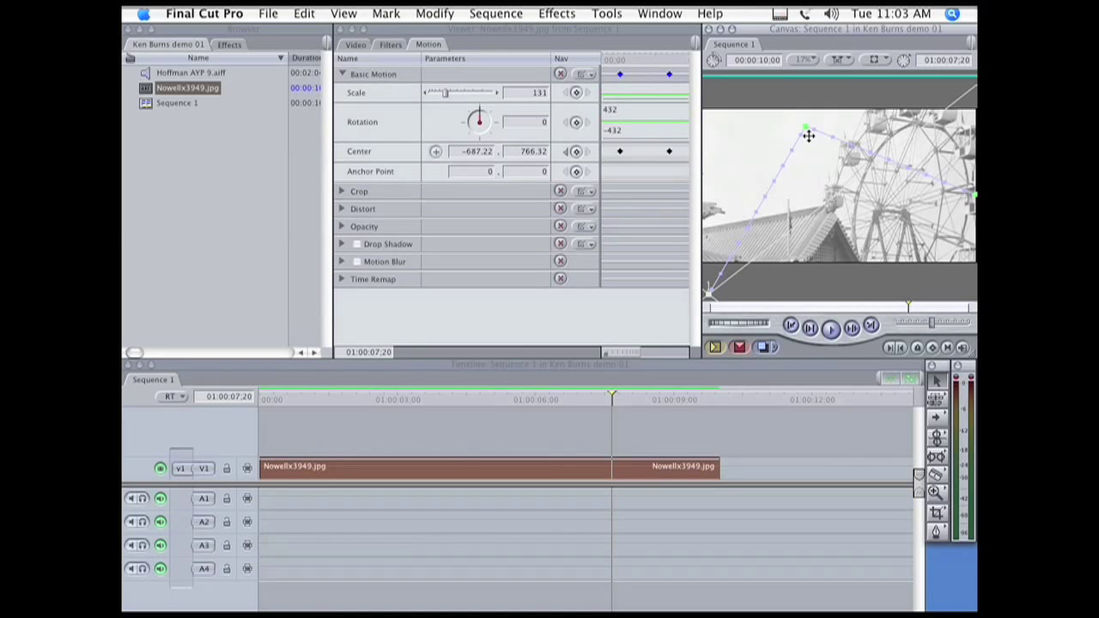
pyautogui.moveTo(805, 137)
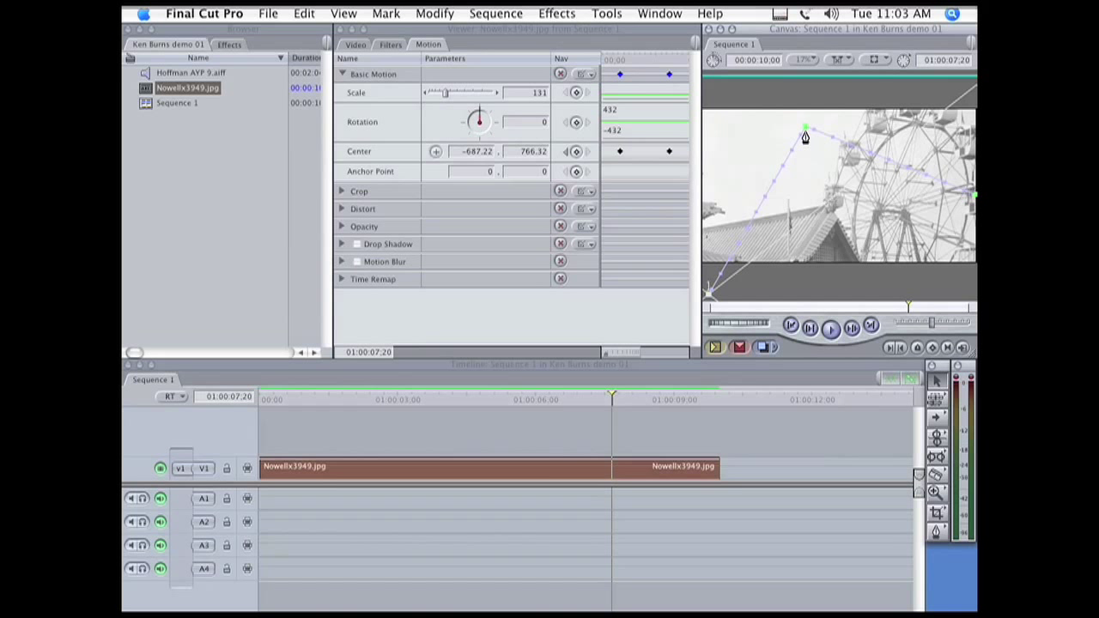
# Step: Set the motion path point to Ease In/Ease Out and smooth its Bezier curve
pyautogui.rightClick(806, 138)
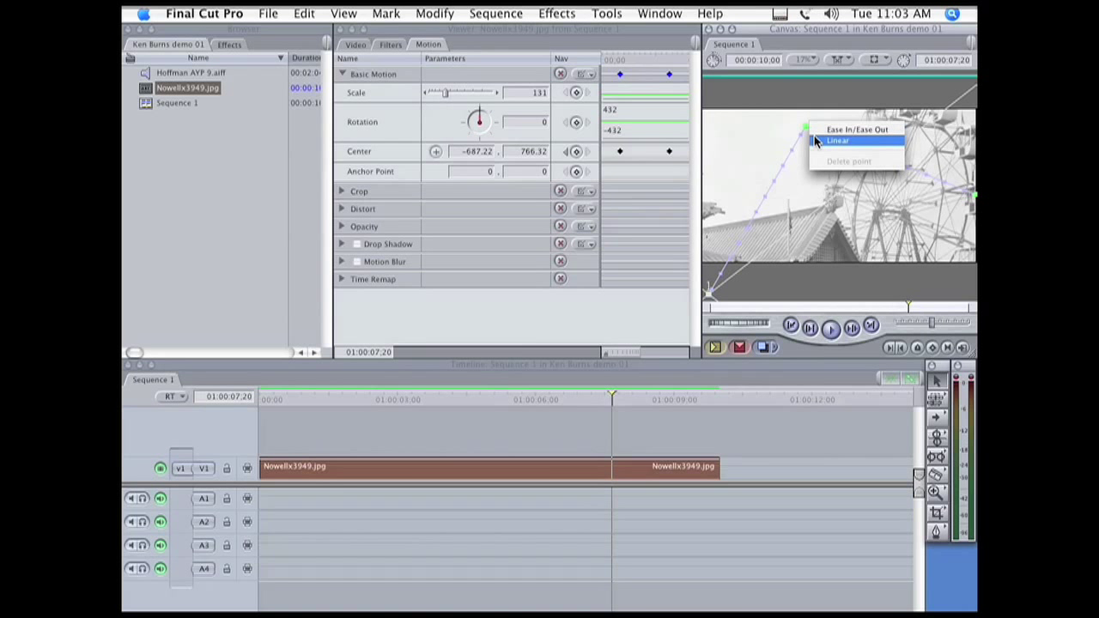
pyautogui.click(837, 140)
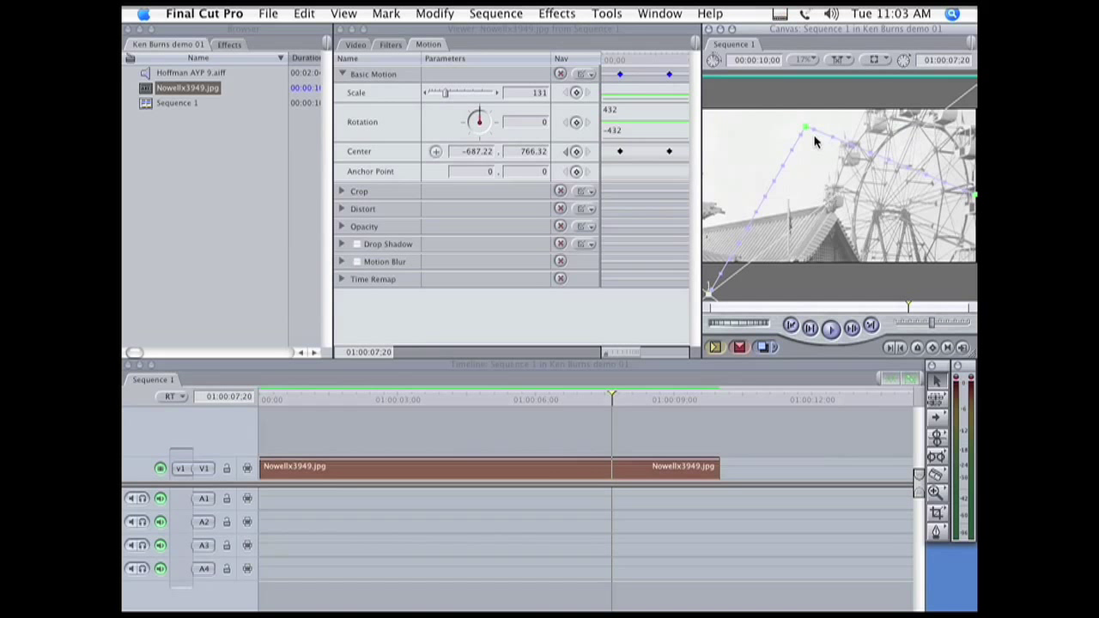
pyautogui.rightClick(806, 127)
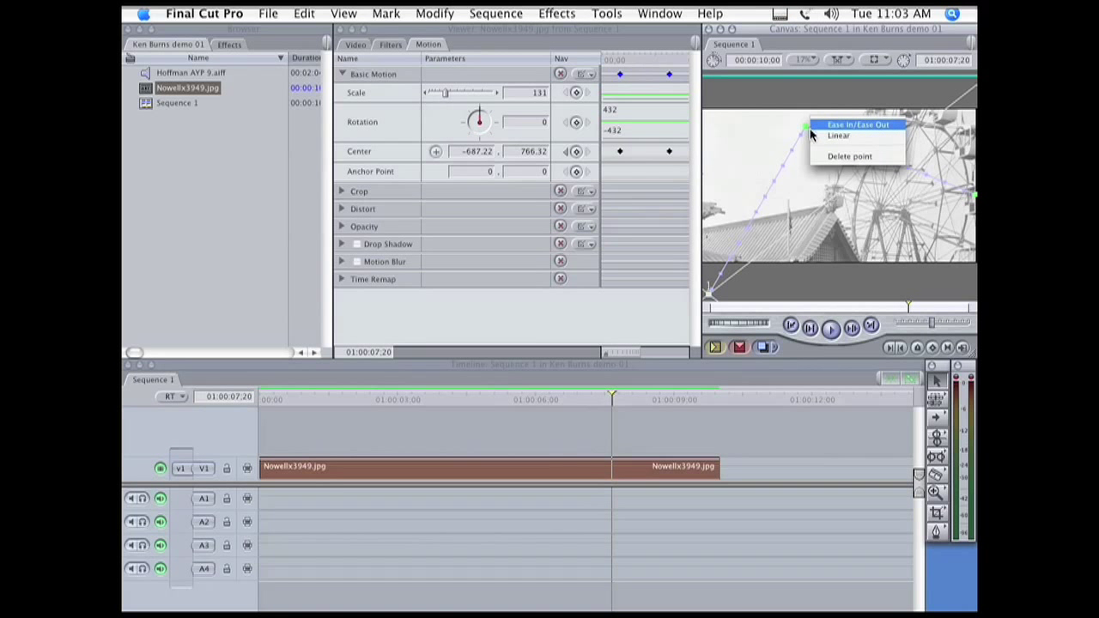
pyautogui.click(857, 124)
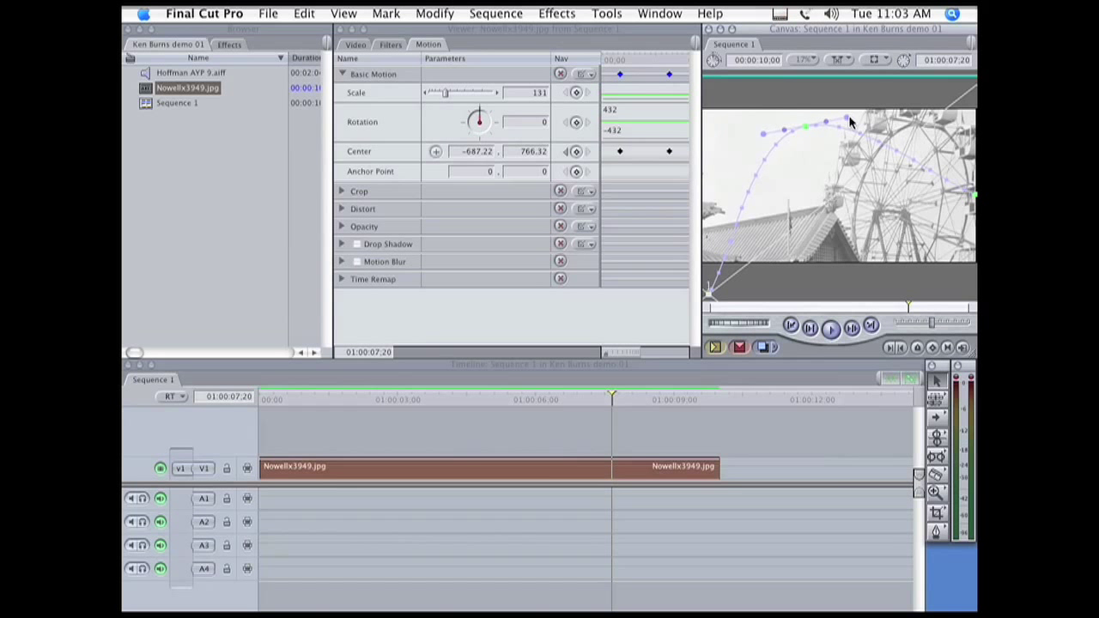
pyautogui.moveTo(849, 121); pyautogui.dragTo(861, 109)
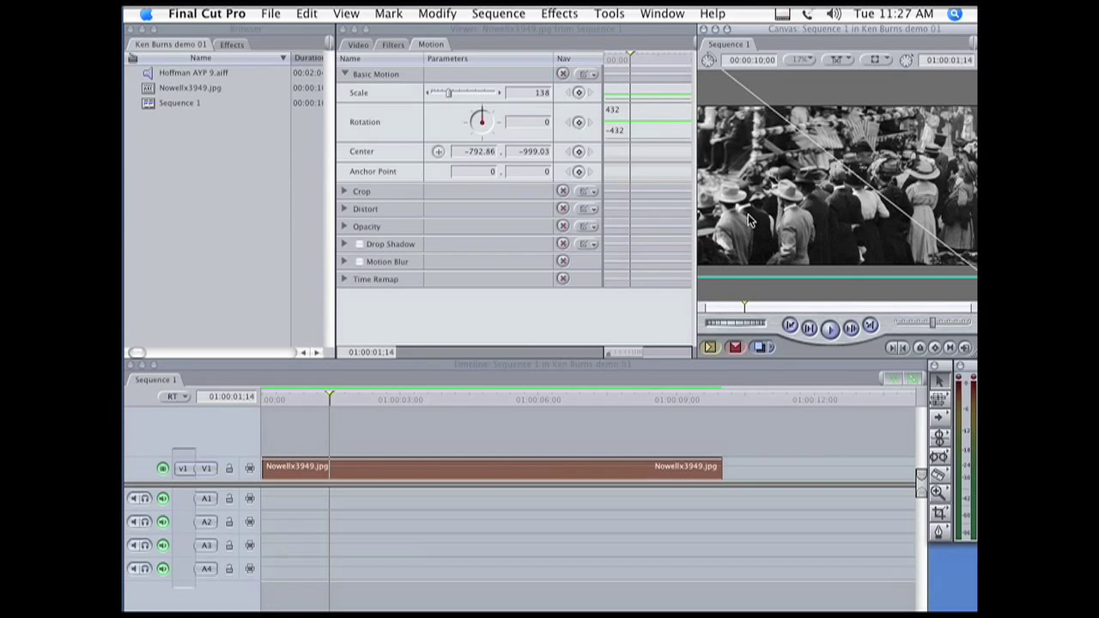
pyautogui.moveTo(755, 213)
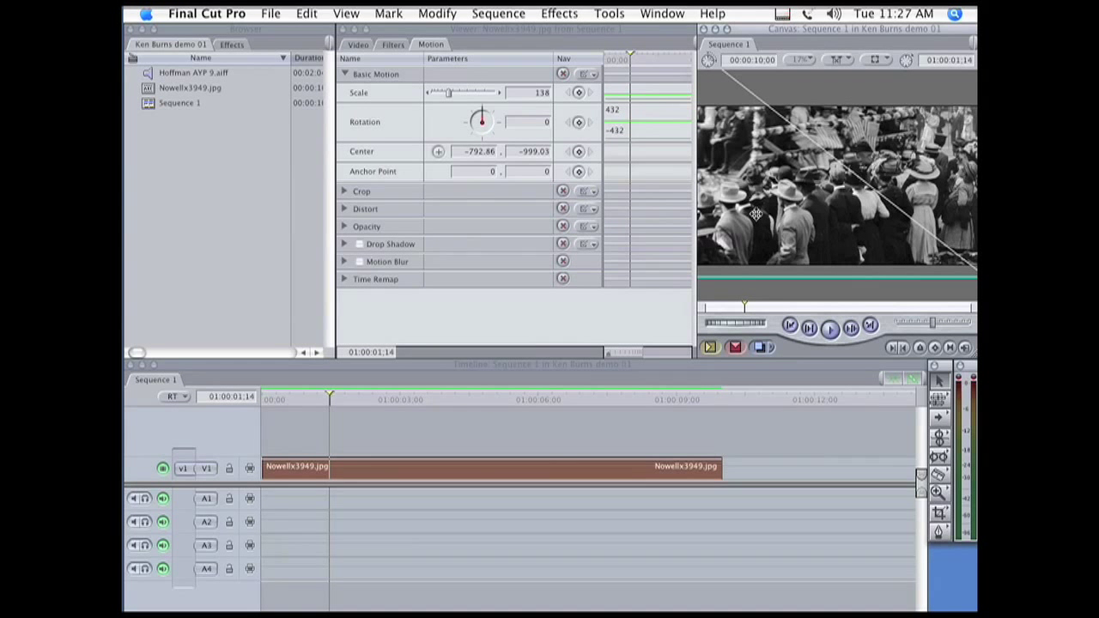
pyautogui.moveTo(659, 193)
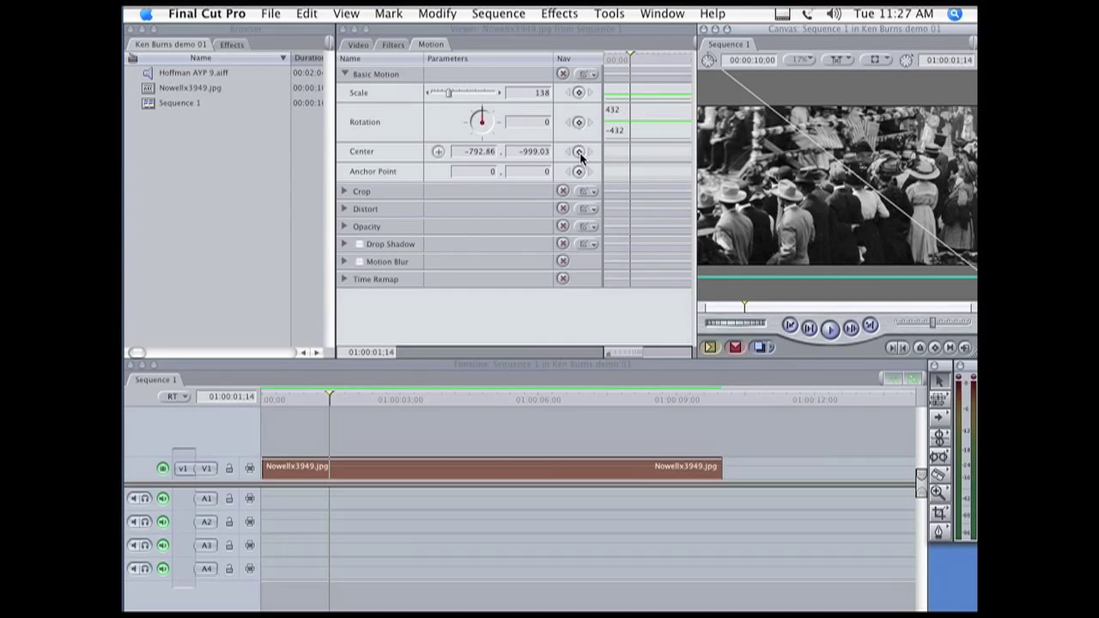
pyautogui.moveTo(579, 151)
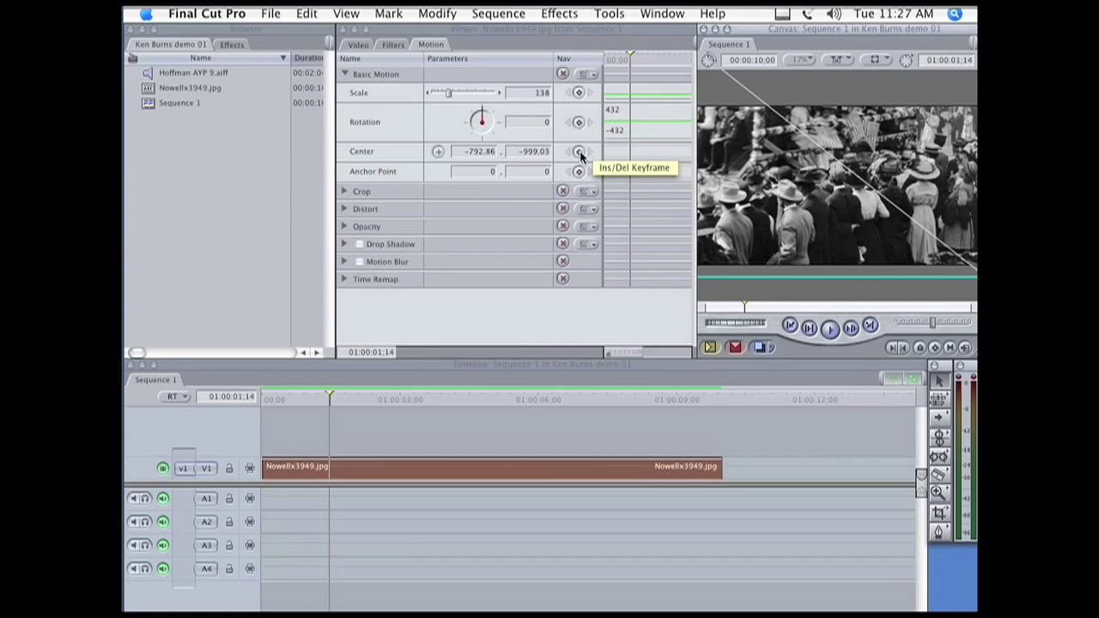
# Step: Add a Center keyframe and pan the photo to the pagoda roof (797.14, 799.22)
pyautogui.click(579, 151)
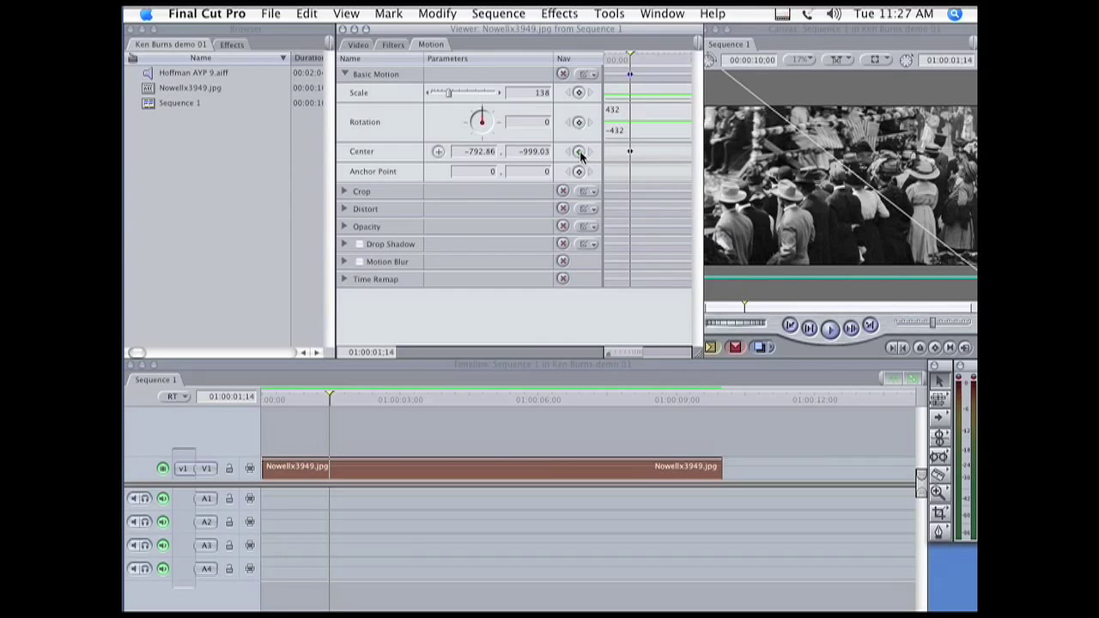
pyautogui.click(403, 400)
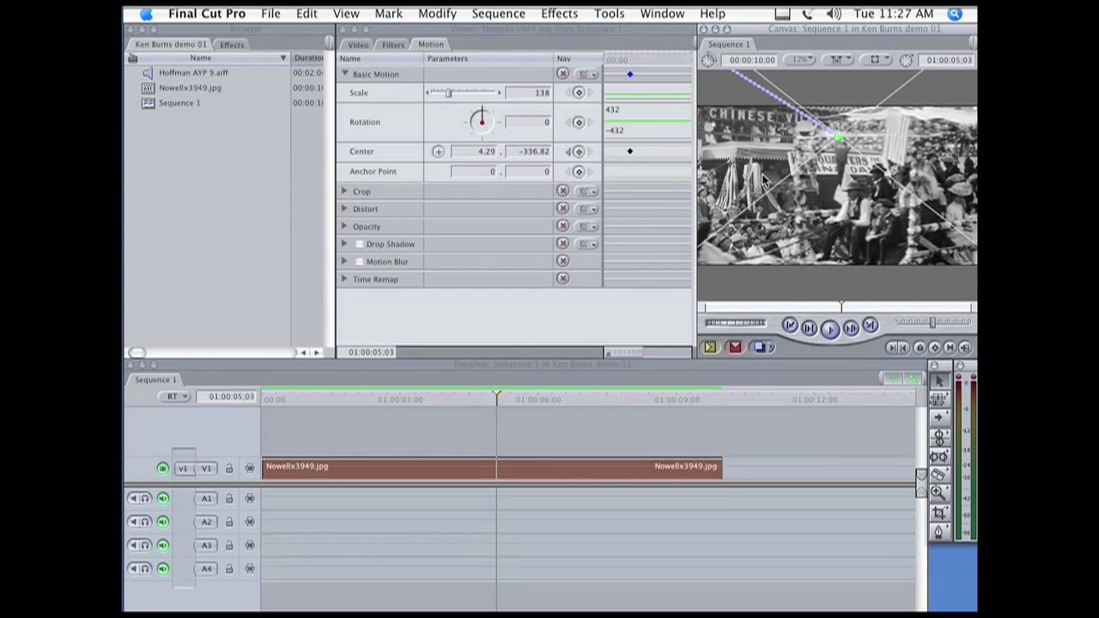
pyautogui.moveTo(764, 180); pyautogui.dragTo(841, 223)
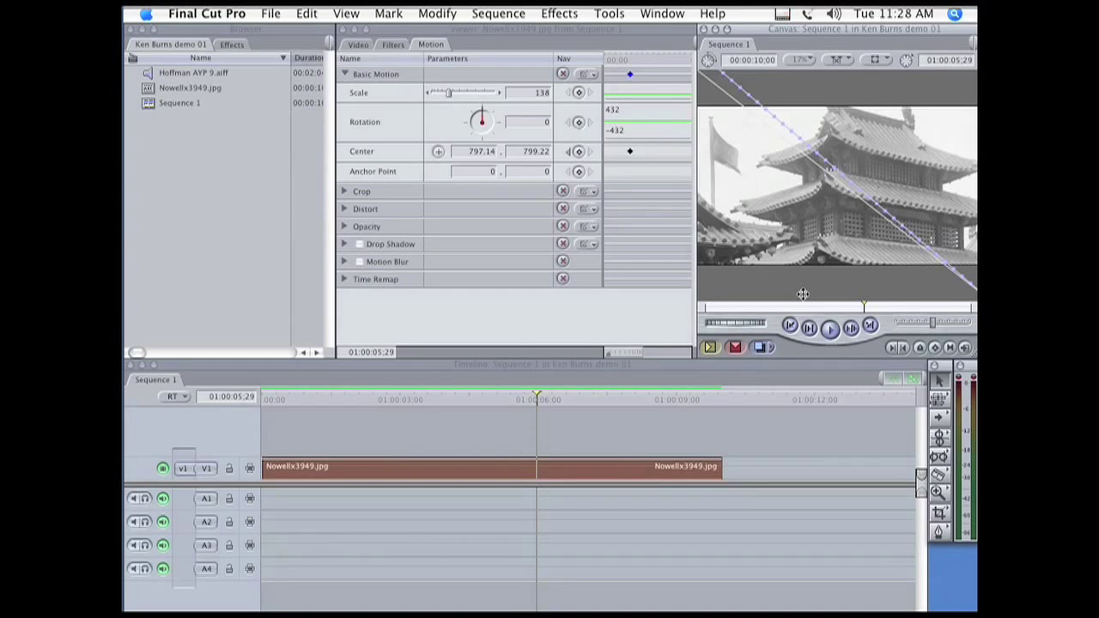
pyautogui.moveTo(803, 189)
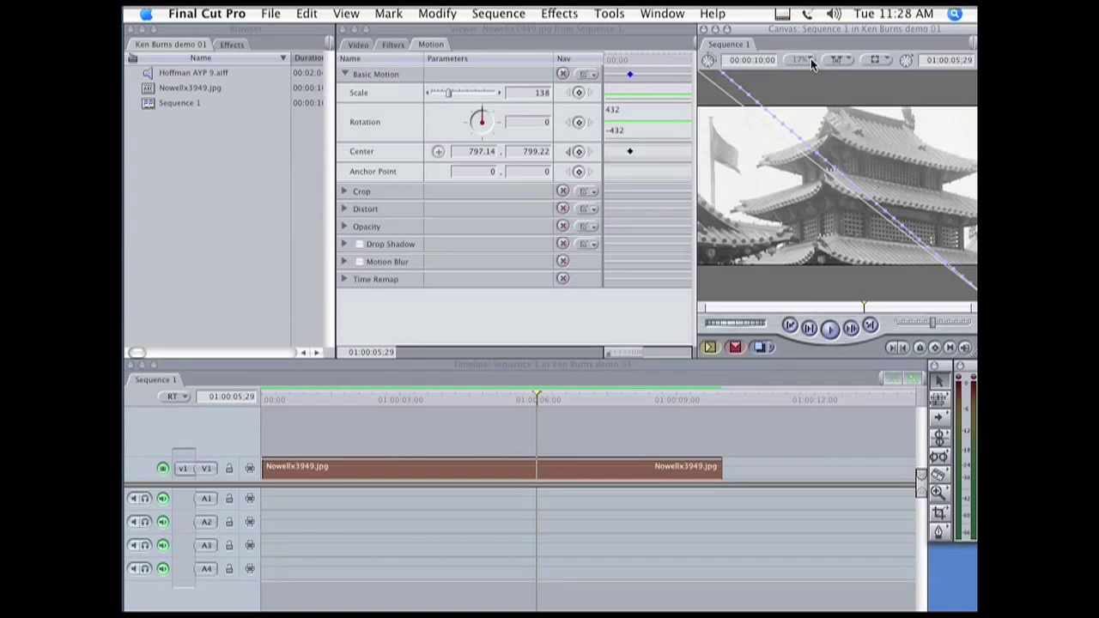
# Step: Zoom the Canvas out to 12% to reveal the whole image and motion path
pyautogui.click(801, 60)
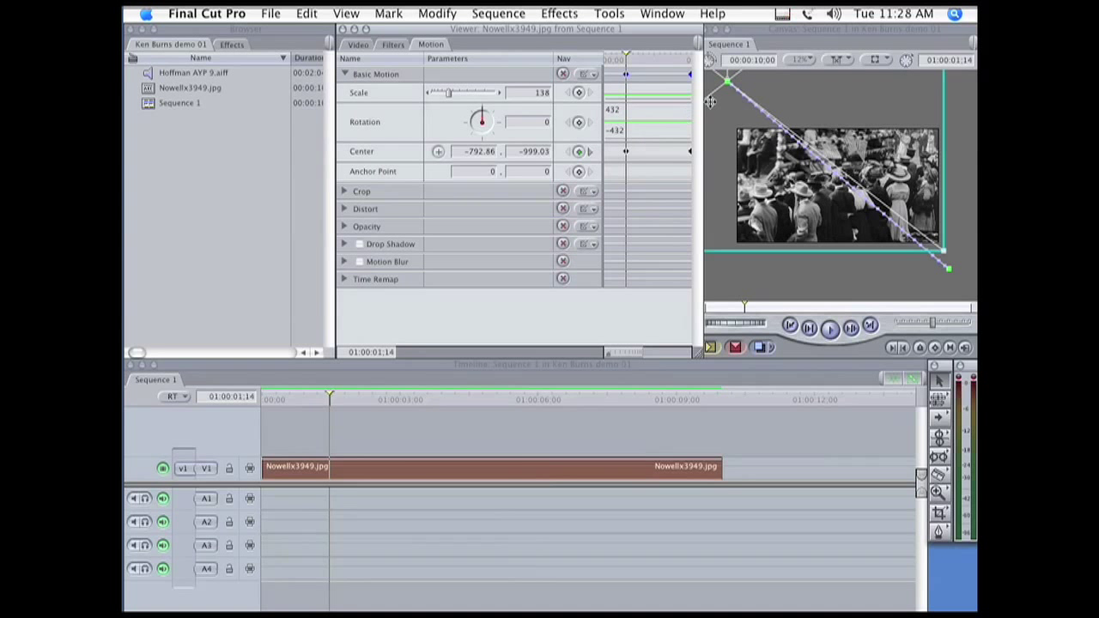
pyautogui.rightClick(728, 84)
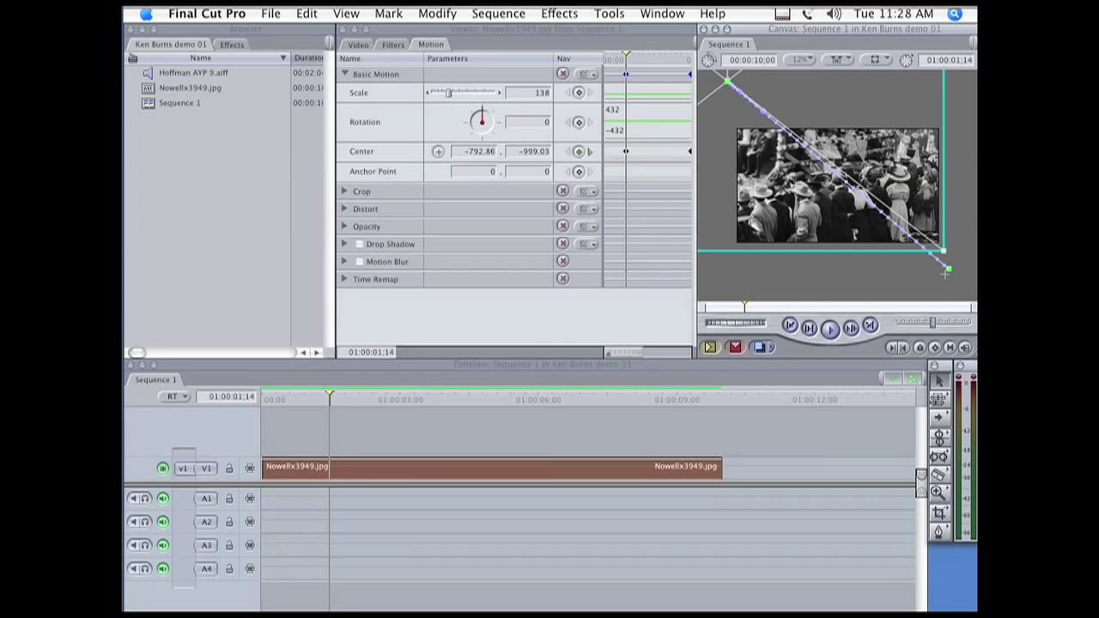
pyautogui.rightClick(945, 271)
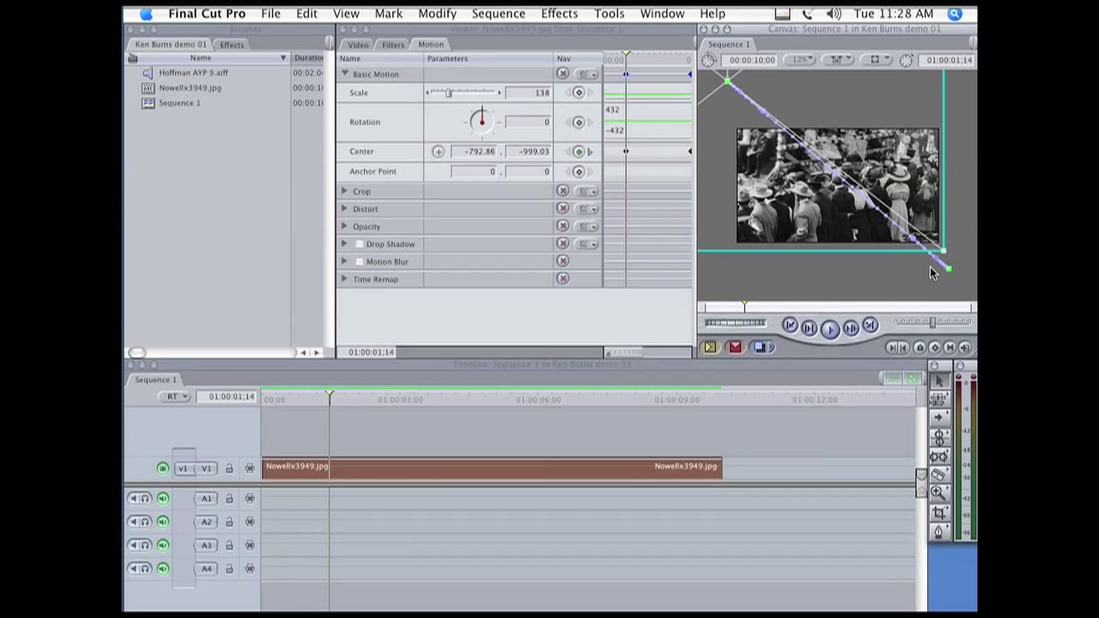
pyautogui.moveTo(812, 65)
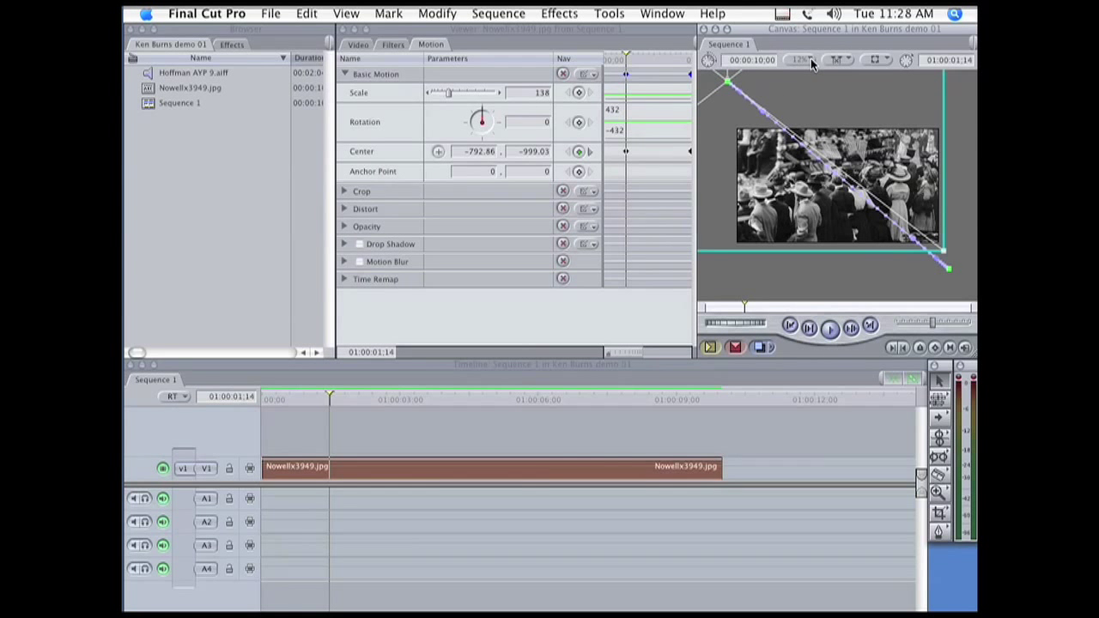
pyautogui.click(800, 59)
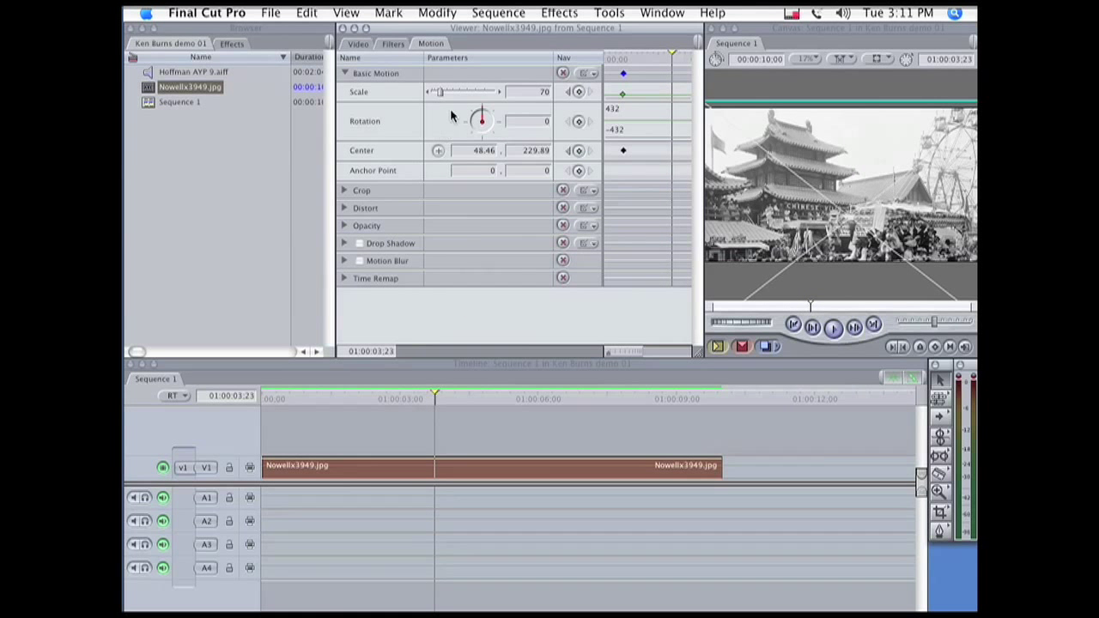
# Step: Keyframe scale 167 and centre 1096.92, 1090.53 to frame the pagoda rooftop
pyautogui.moveTo(438, 92); pyautogui.dragTo(445, 92)
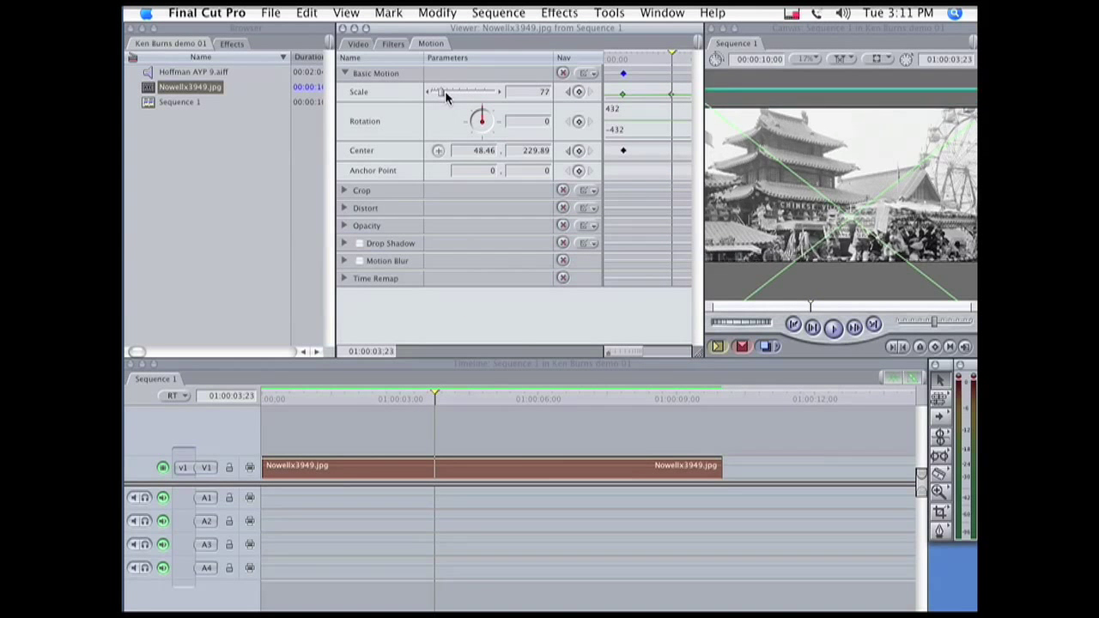
pyautogui.moveTo(439, 92); pyautogui.dragTo(481, 92)
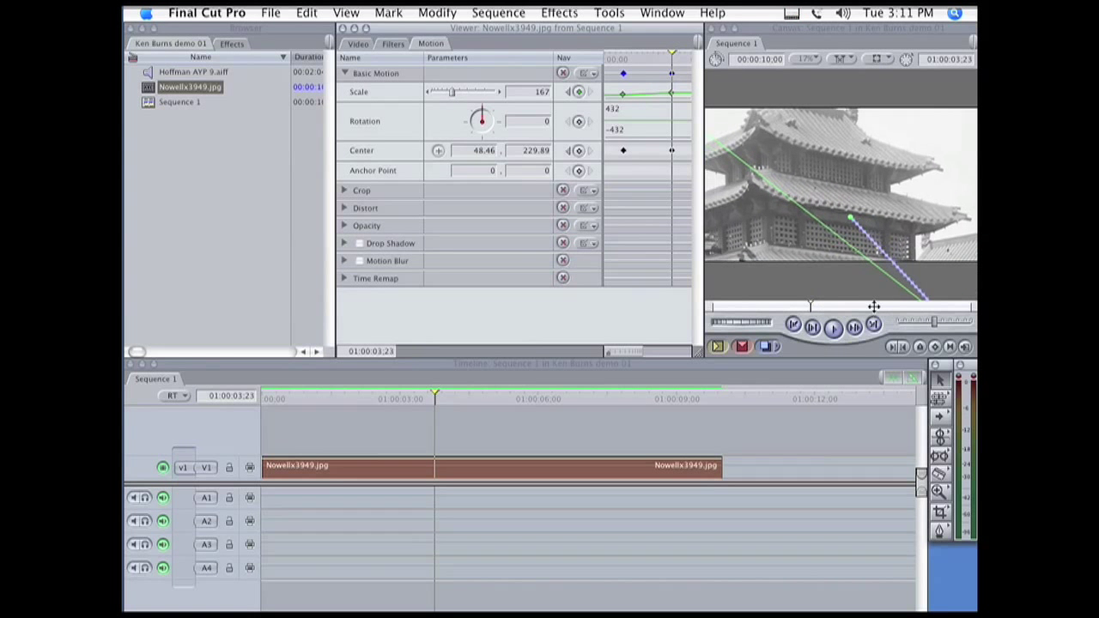
pyautogui.moveTo(850, 219); pyautogui.dragTo(859, 249)
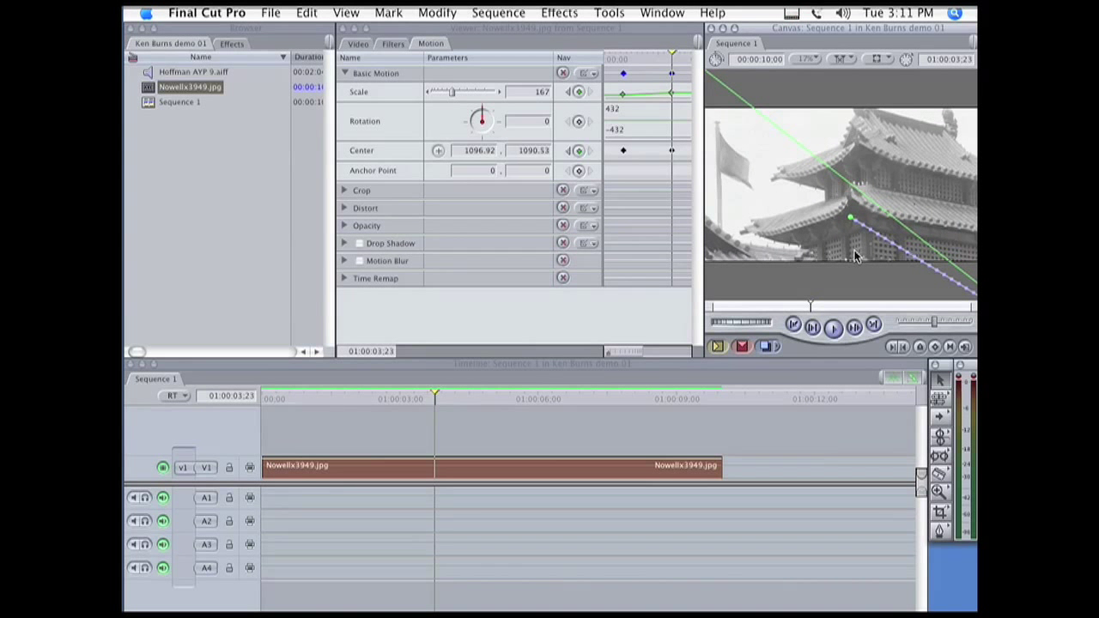
pyautogui.moveTo(777, 202)
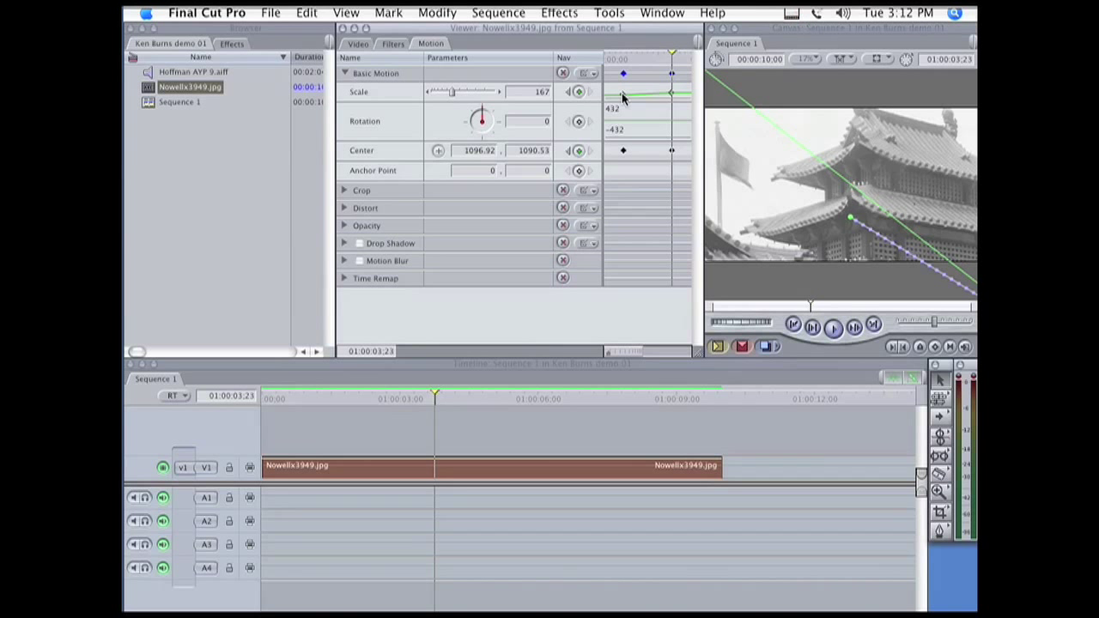
# Step: Apply Smooth to the Scale keyframes in the Viewer's keyframe graph
pyautogui.rightClick(623, 95)
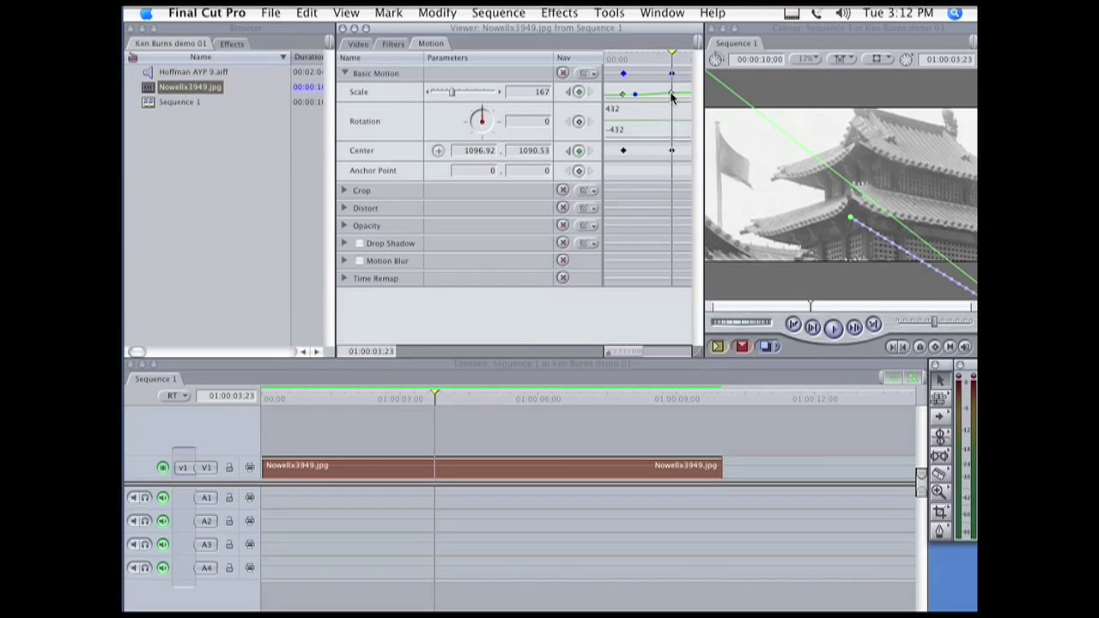
pyautogui.rightClick(671, 97)
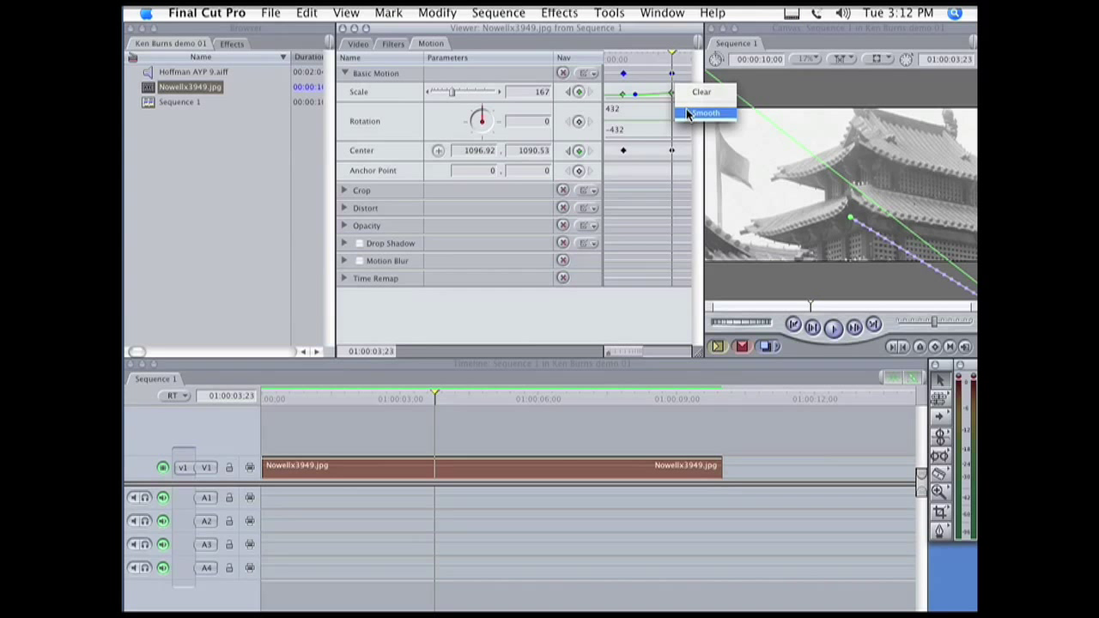
pyautogui.click(704, 112)
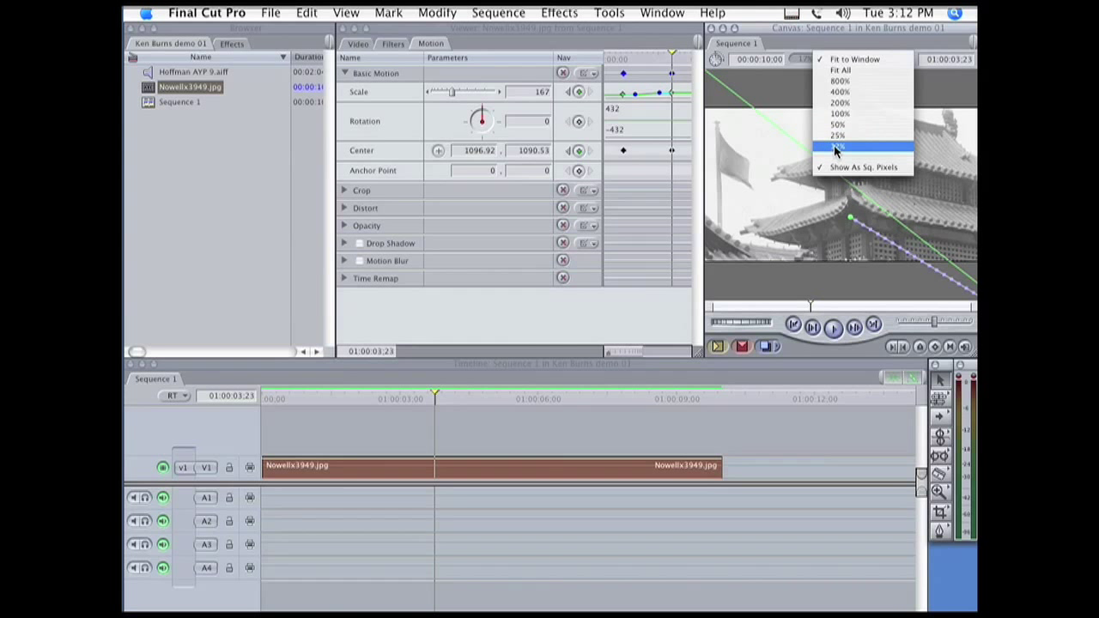
# Step: Apply Ease In/Ease Out to the pagoda motion path keyframe, then view the Canvas at 25%
pyautogui.click(837, 146)
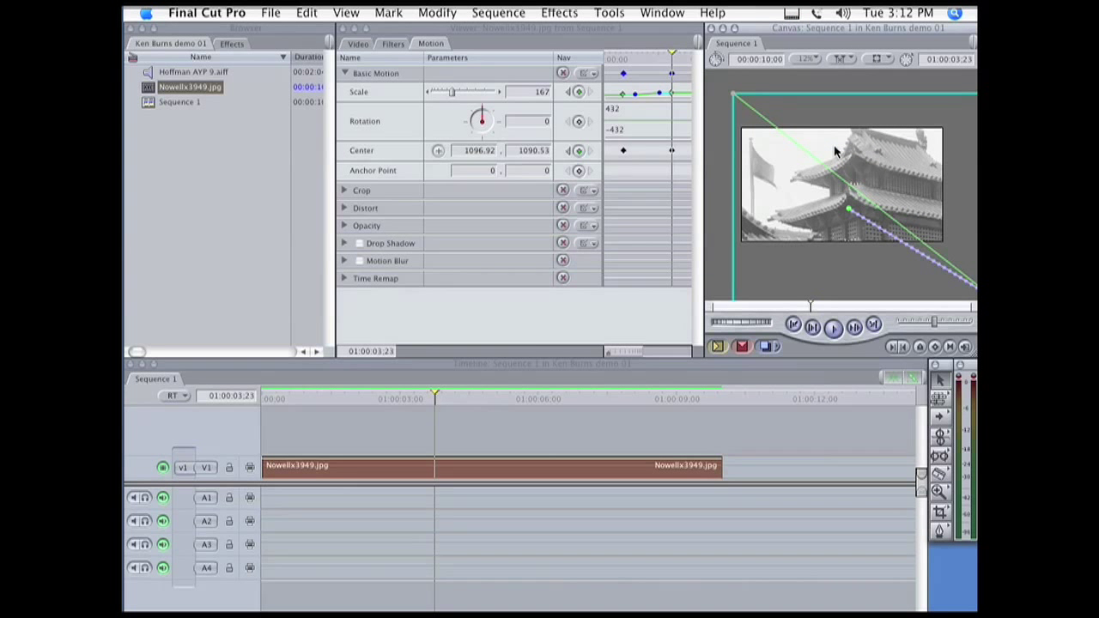
pyautogui.moveTo(861, 37)
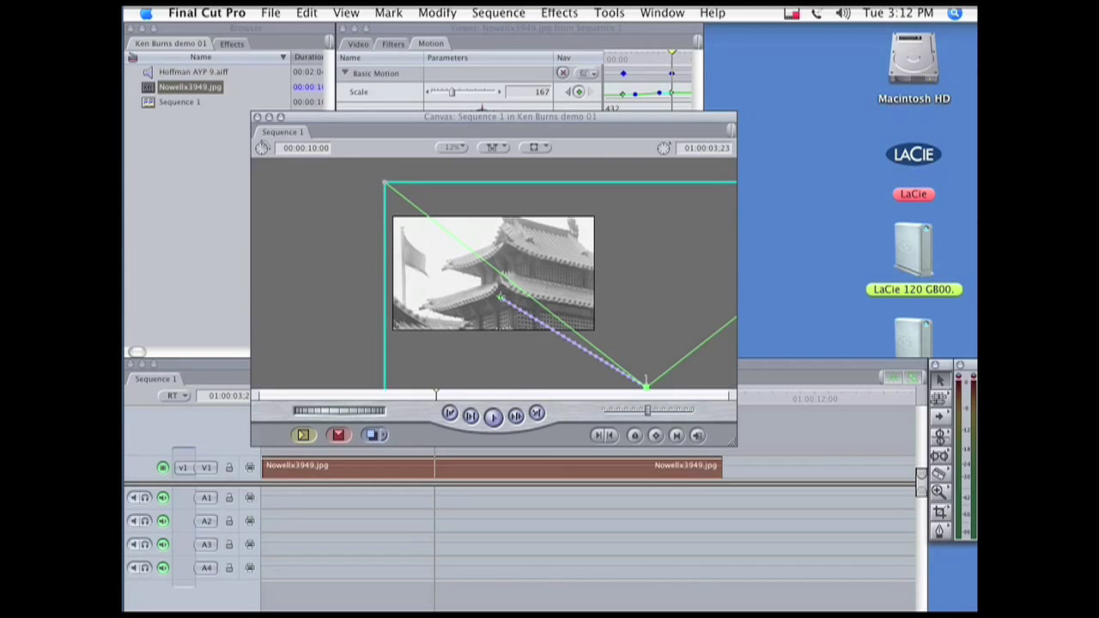
pyautogui.rightClick(501, 298)
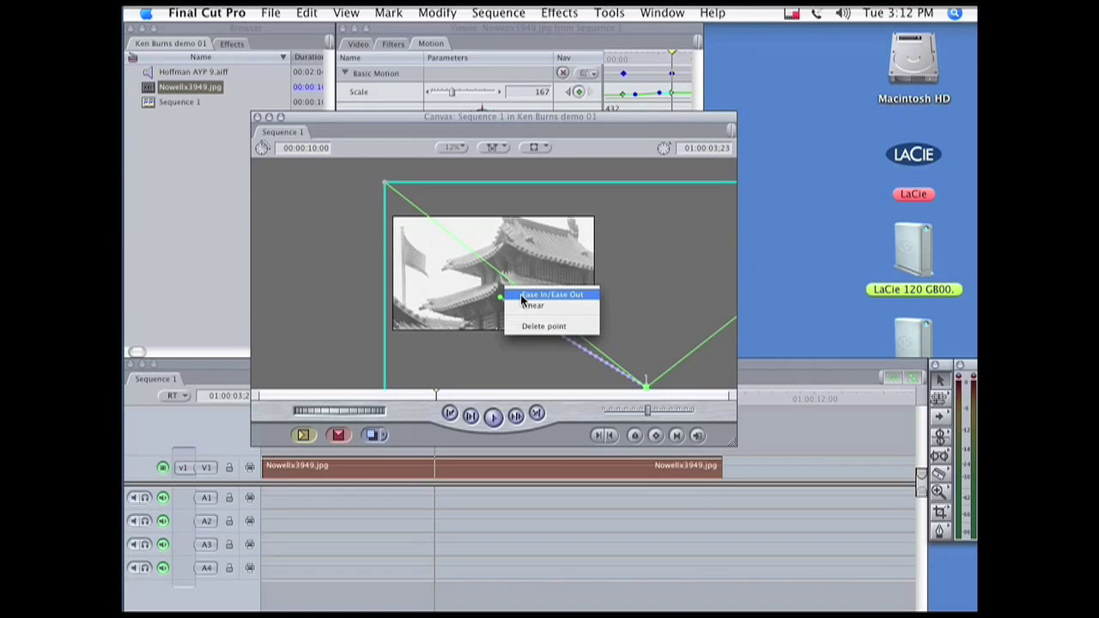
pyautogui.click(550, 293)
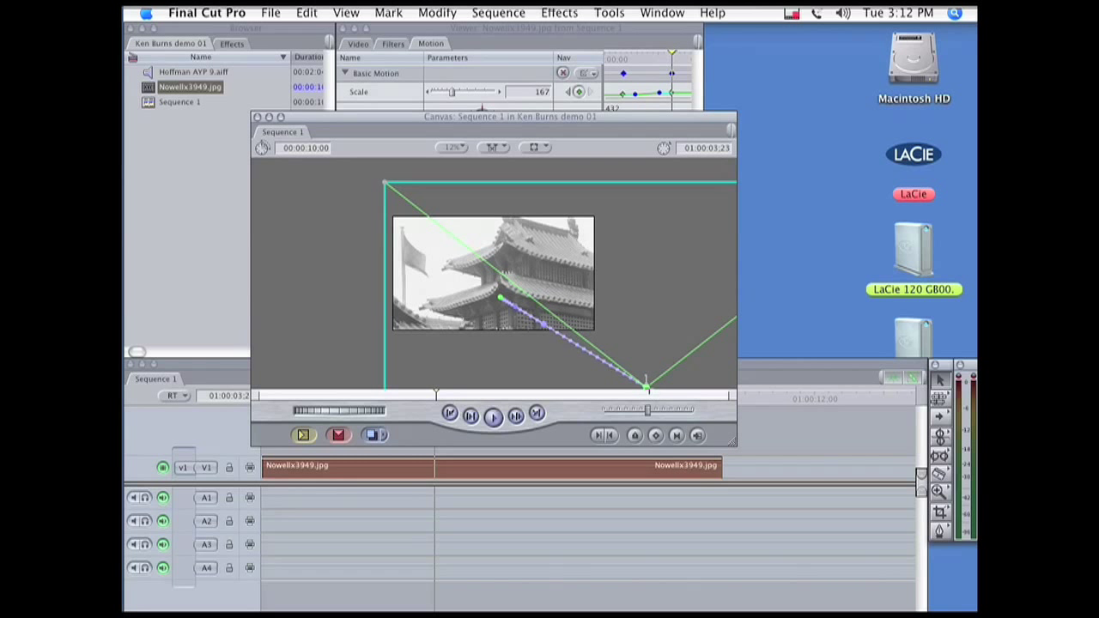
pyautogui.rightClick(647, 386)
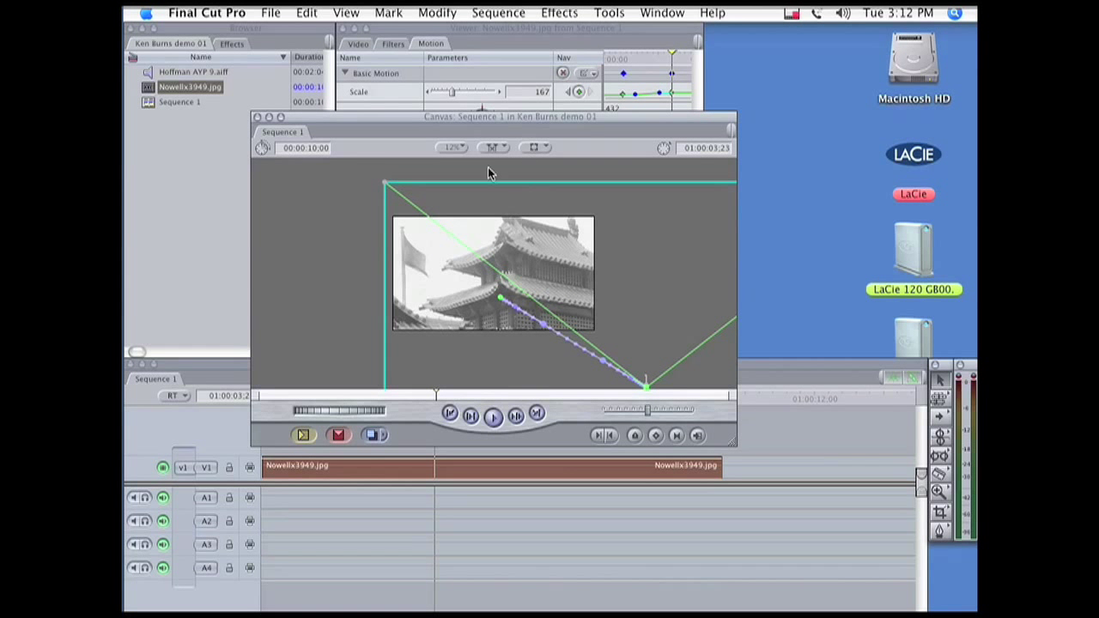
pyautogui.click(453, 148)
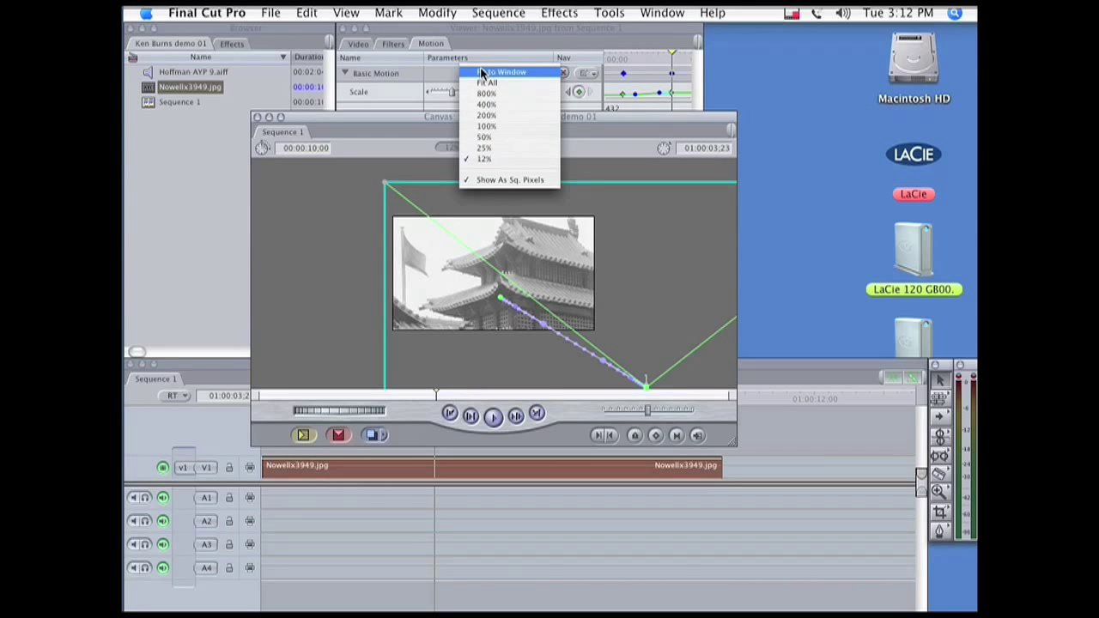
pyautogui.click(483, 146)
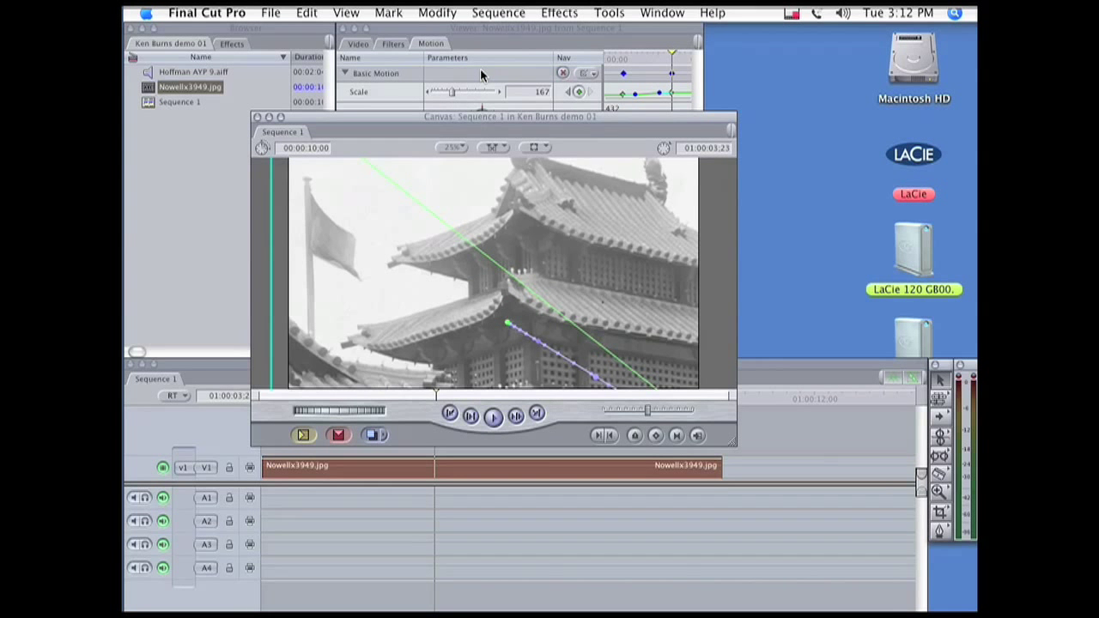